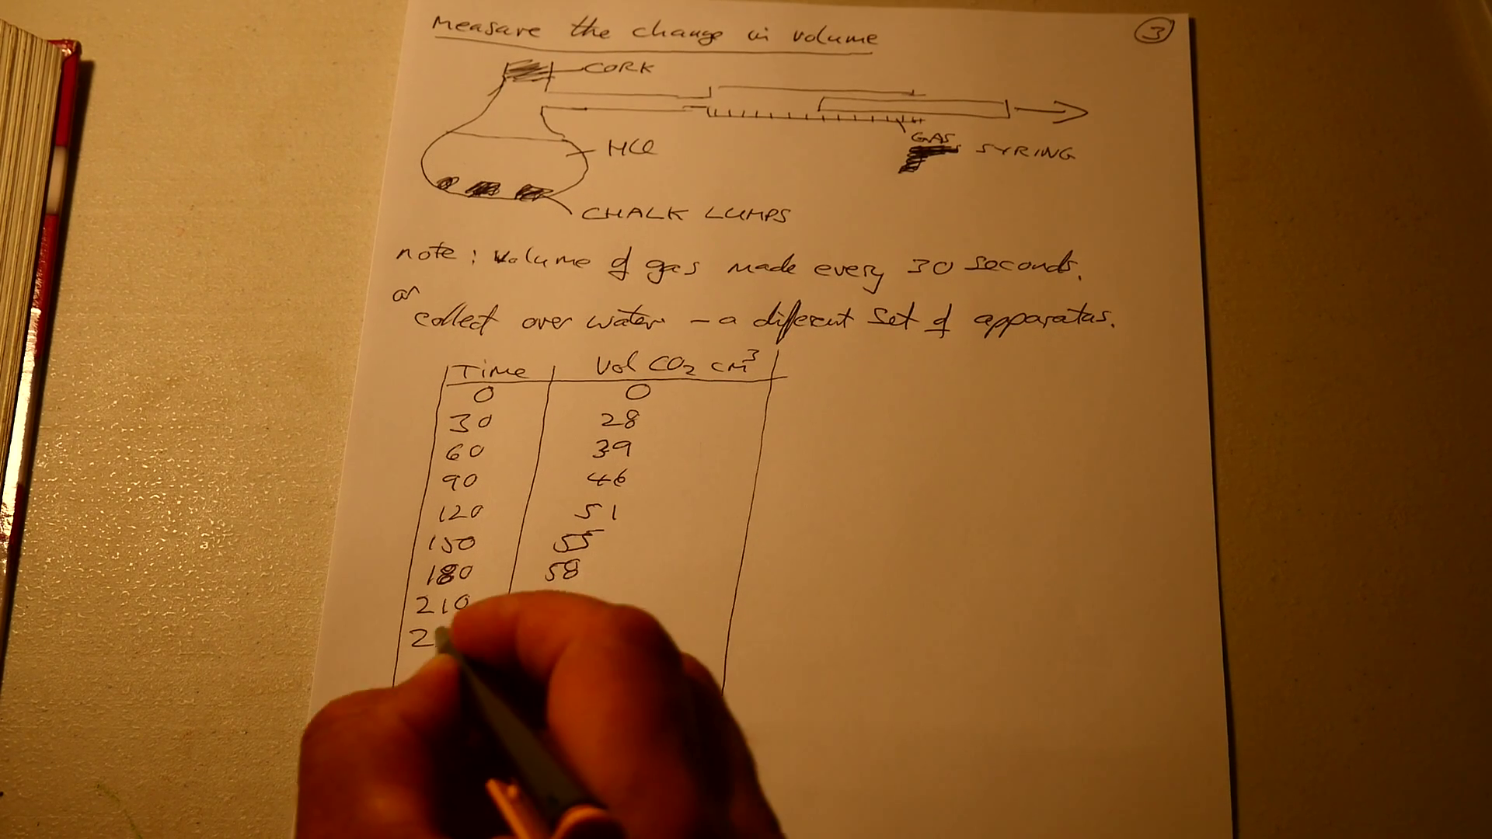
text(60)
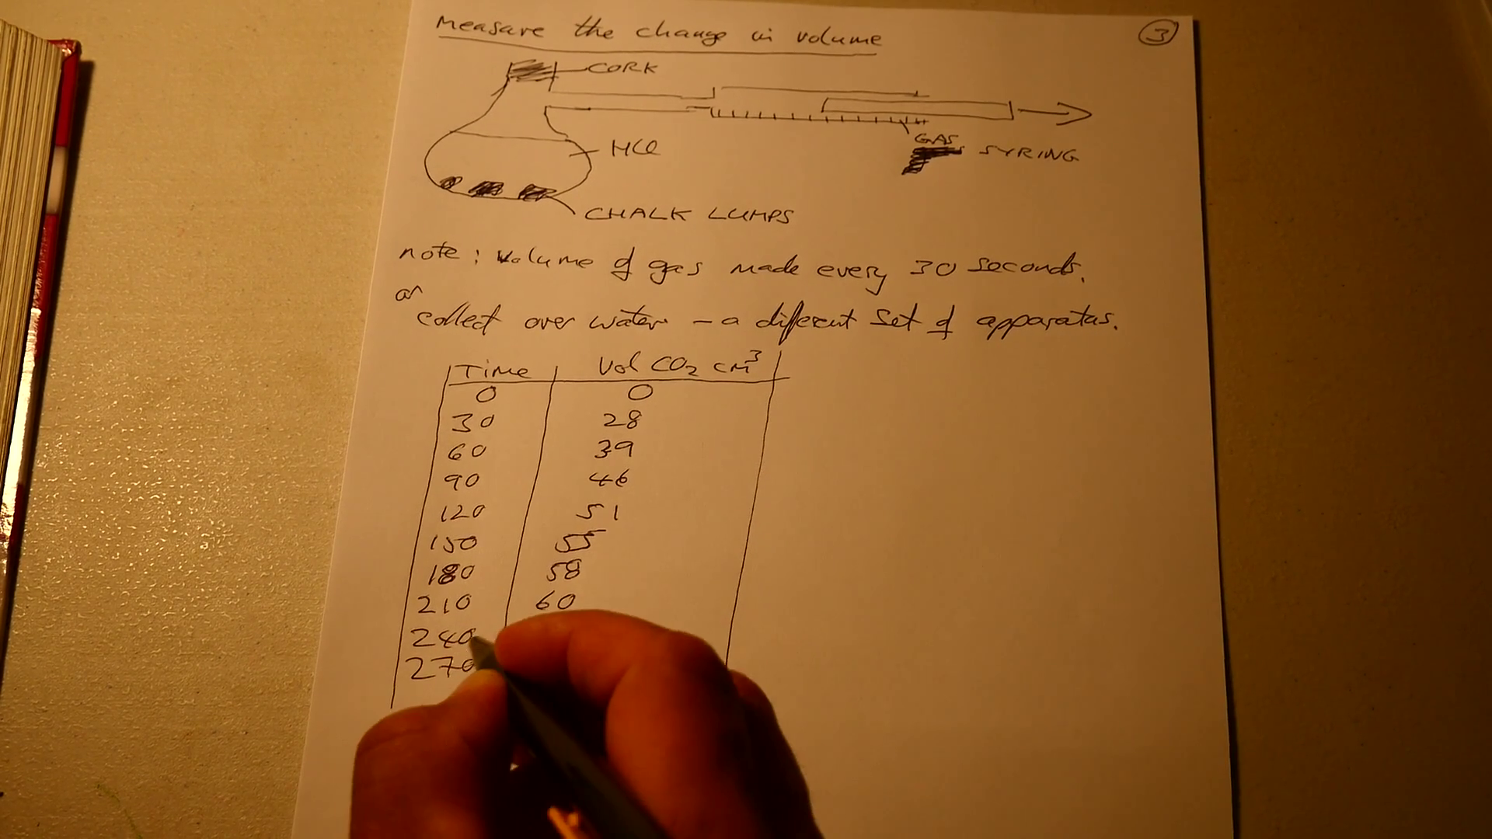